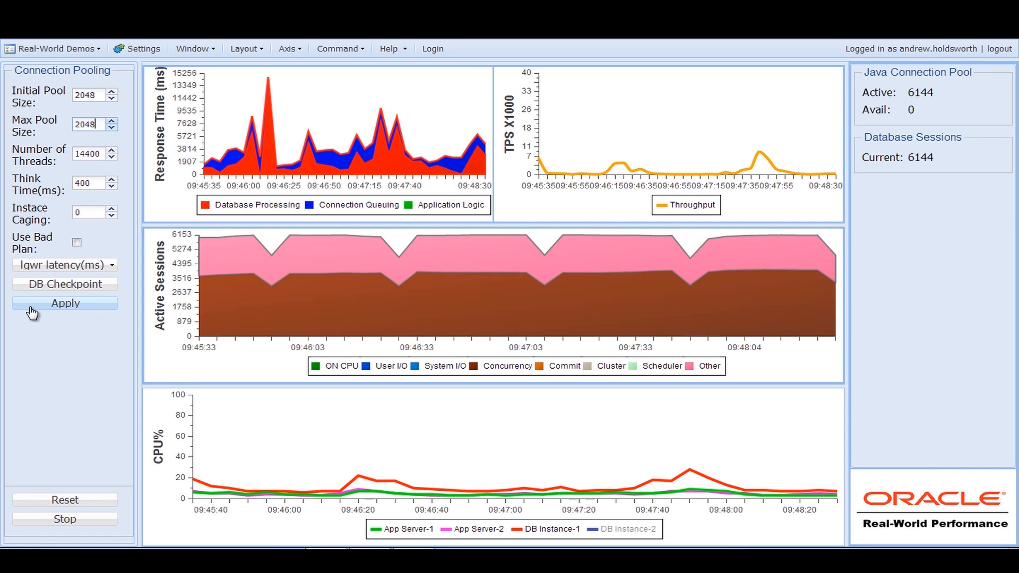
# Apply the connection pool size of 2048 and let the performance charts reflect the change.
pyautogui.click(65, 302)
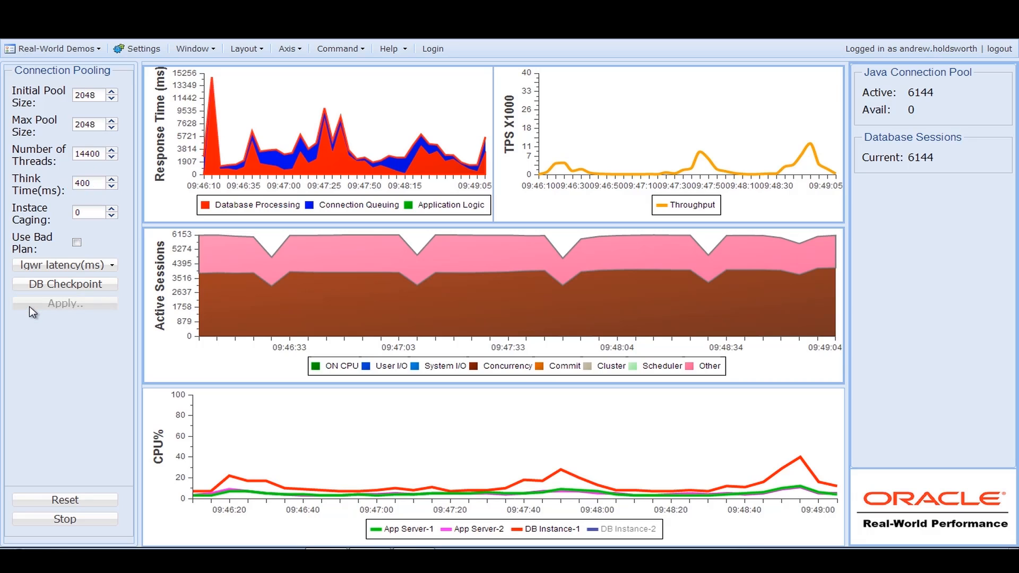